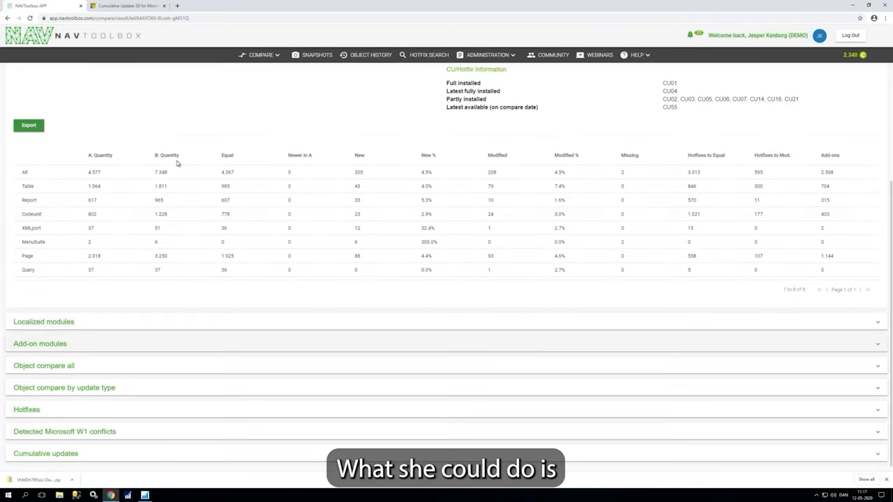
pyautogui.moveTo(219, 304)
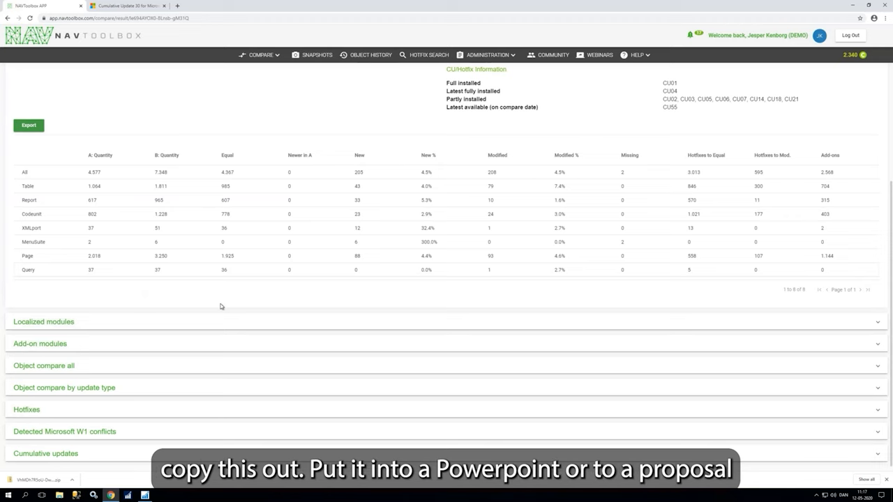
pyautogui.moveTo(226, 311)
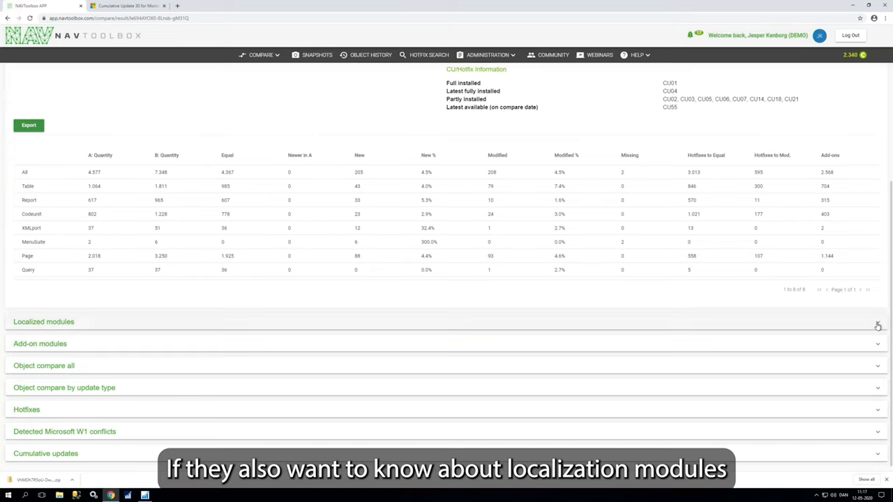
# Expand the localized modules details, then the Add-on modules overview with its 10 module tags.
pyautogui.click(43, 321)
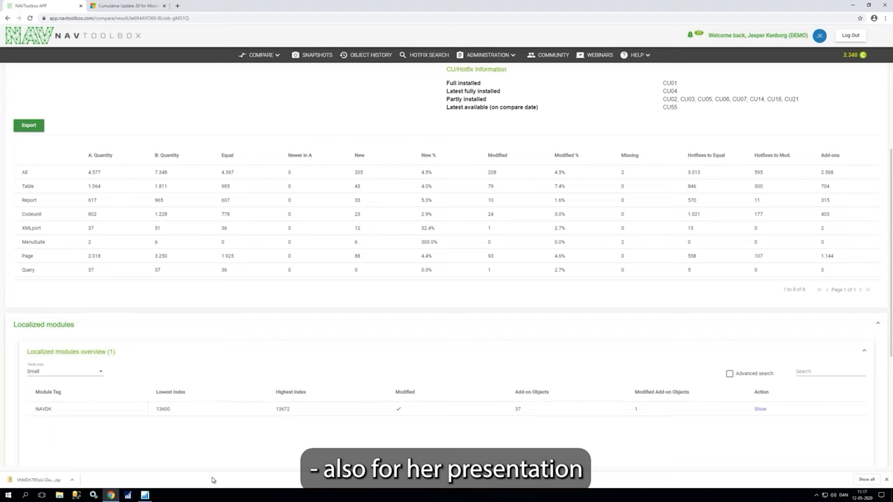
pyautogui.moveTo(189, 418)
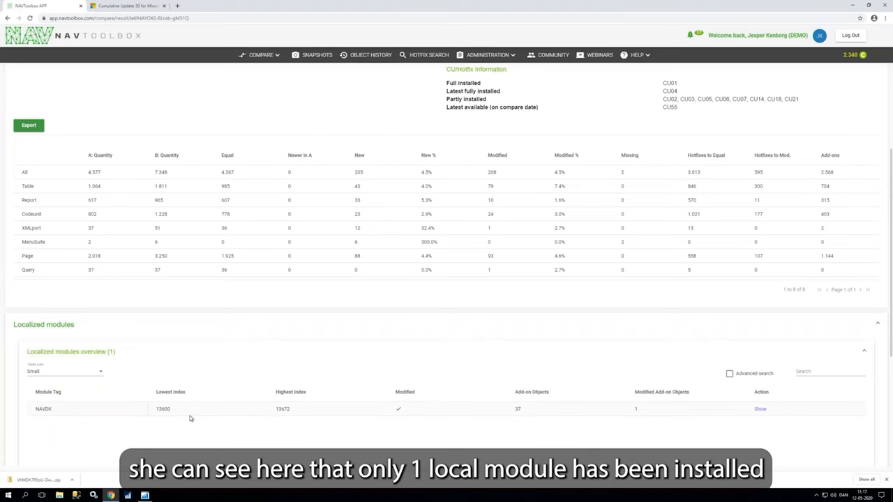
pyautogui.scroll(-3)
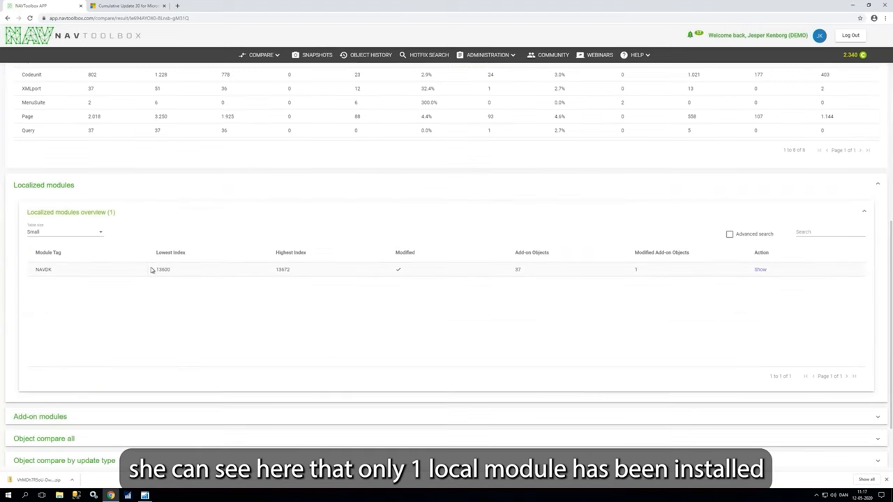
pyautogui.moveTo(656, 218)
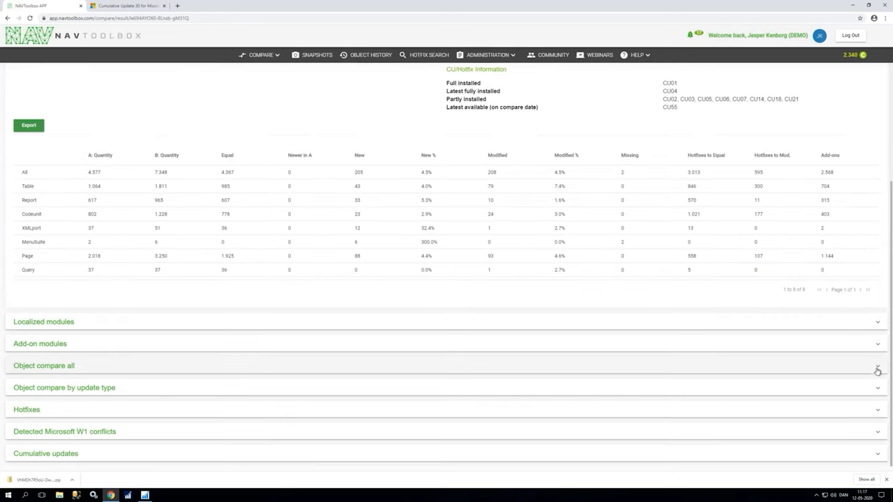
pyautogui.click(877, 344)
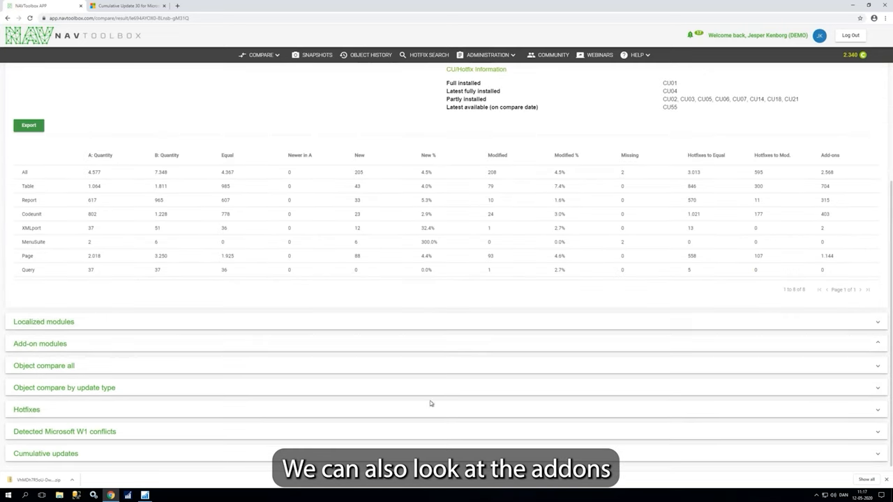
pyautogui.click(40, 343)
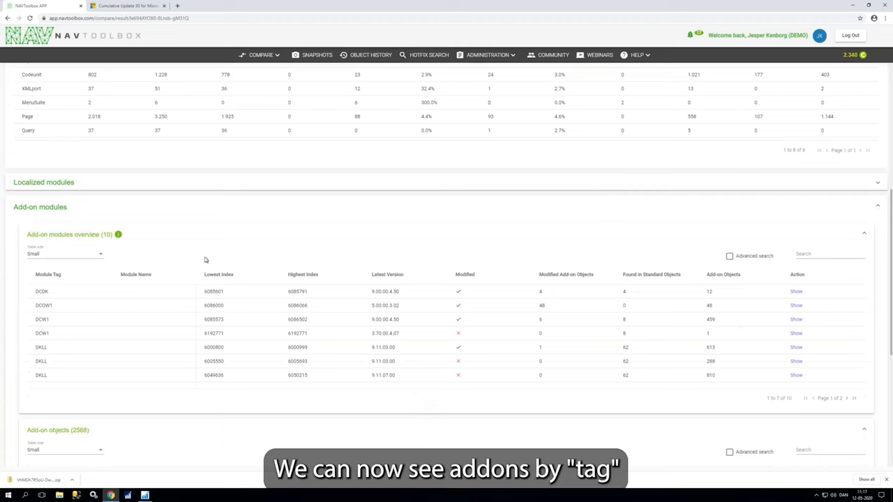
pyautogui.moveTo(45, 298)
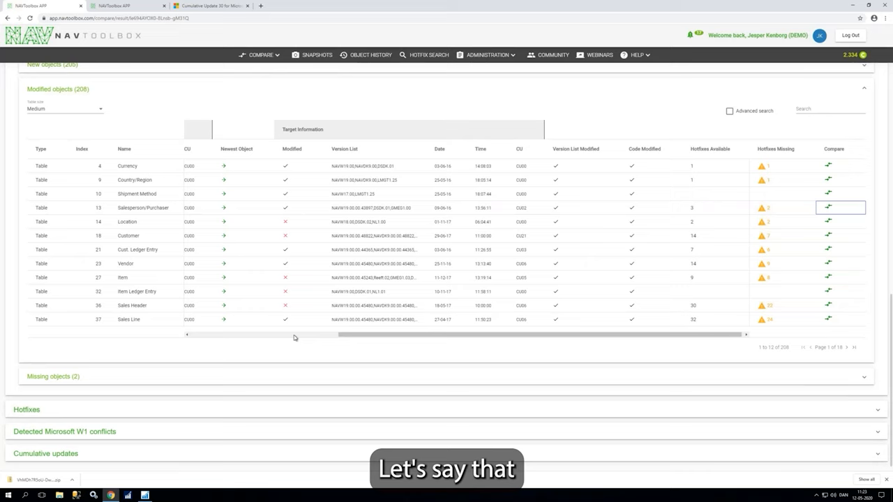
pyautogui.moveTo(153, 241)
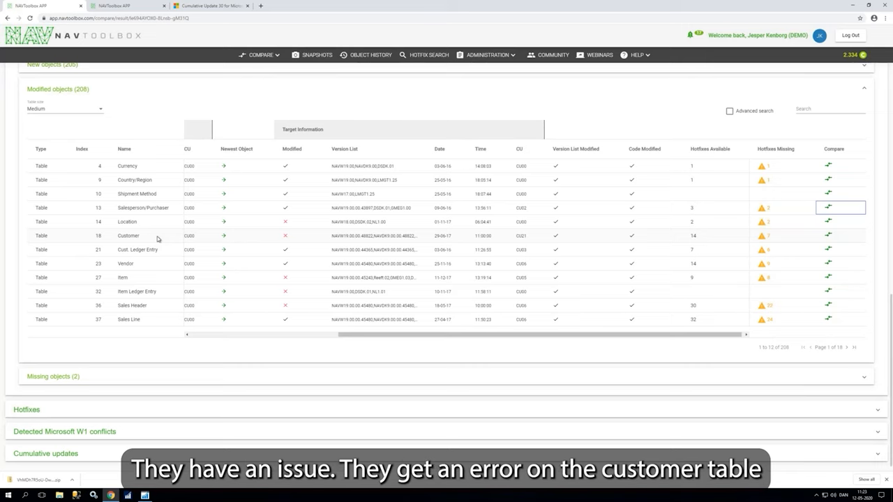
pyautogui.moveTo(772, 240)
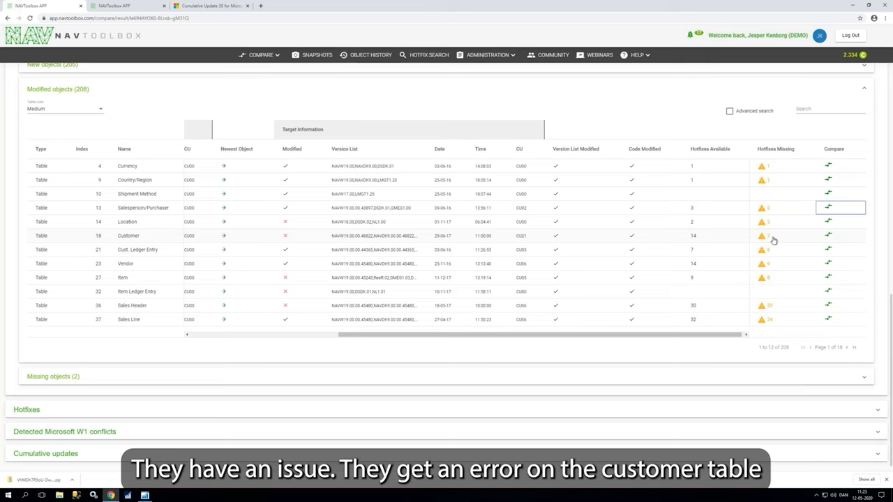
pyautogui.moveTo(695, 243)
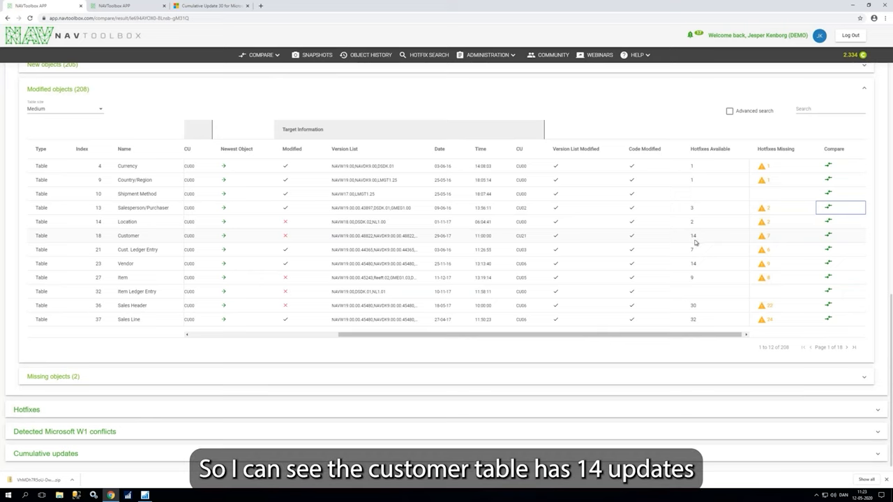
pyautogui.moveTo(748, 236)
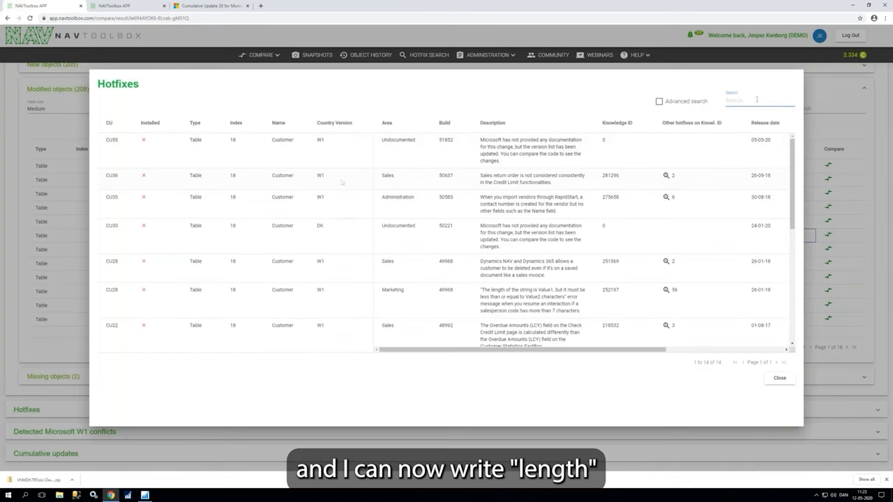
# Filter the Customer table hotfixes by "leng" to isolate the CU28 string-length error fix.
pyautogui.write('leng')
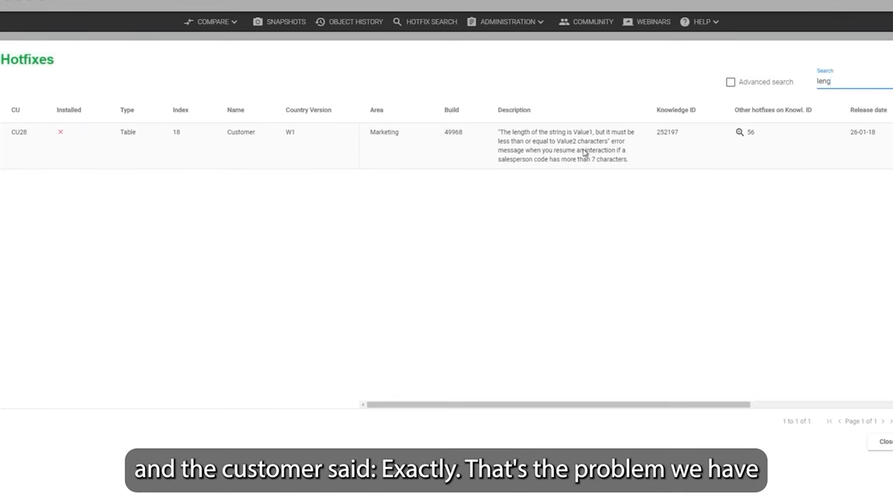
pyautogui.click(564, 145)
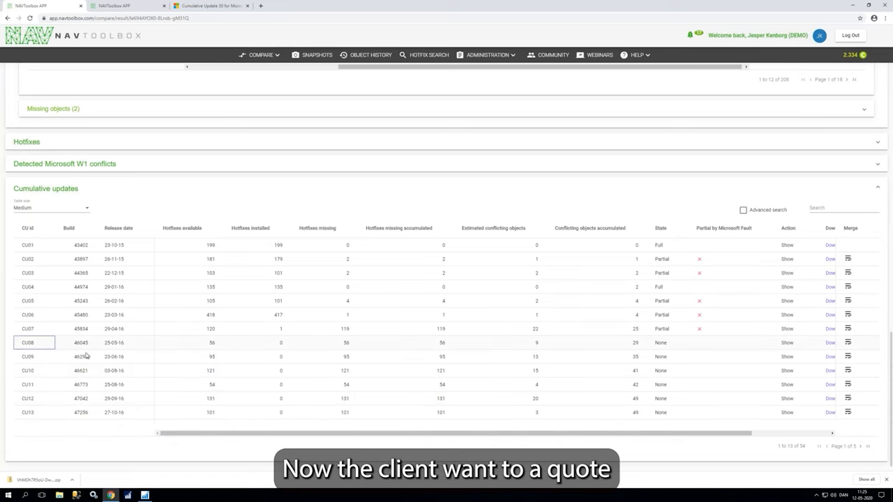
# Inspect CU09's available and missing hotfix counts and costs, closing the CU9 support article.
pyautogui.click(28, 357)
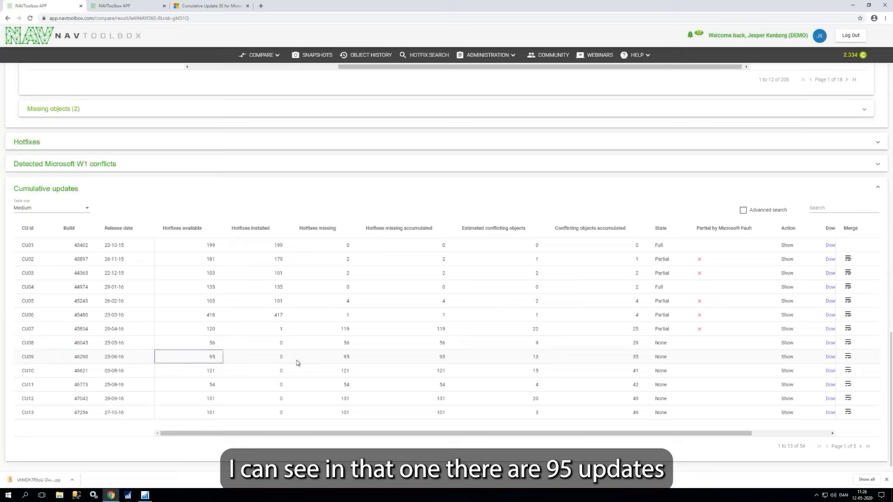
pyautogui.click(257, 357)
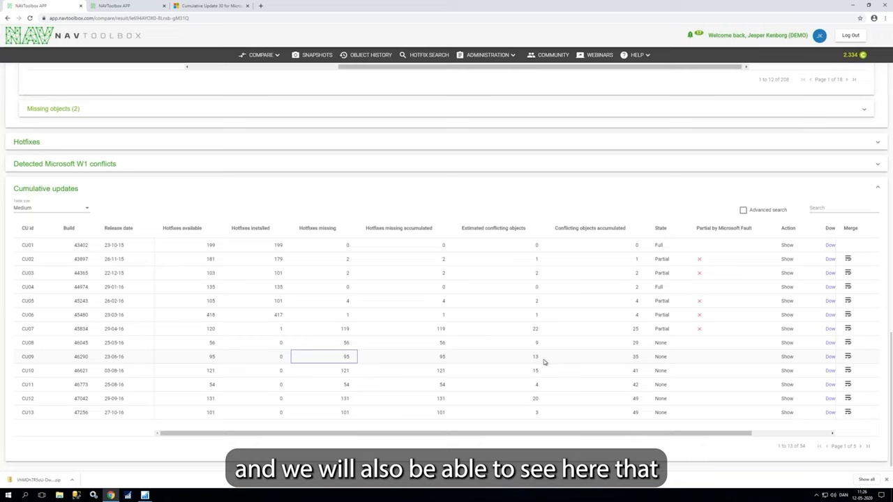
pyautogui.moveTo(638, 357)
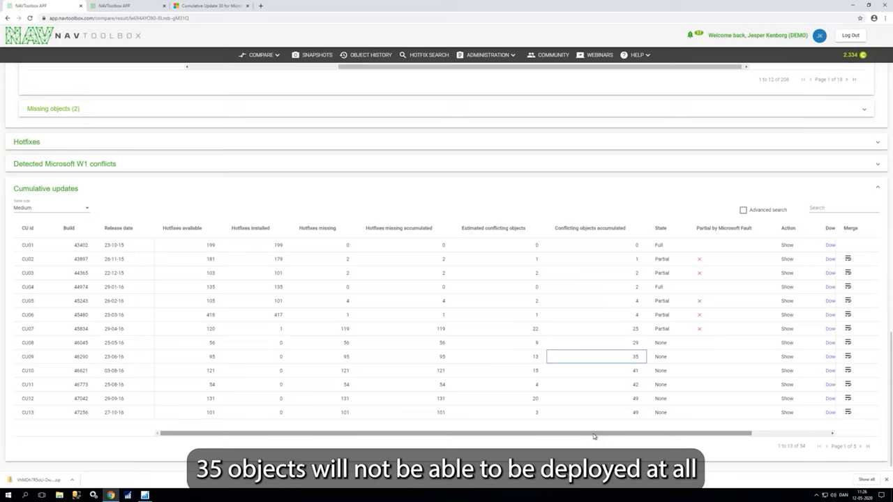
pyautogui.moveTo(593, 432); pyautogui.dragTo(777, 432)
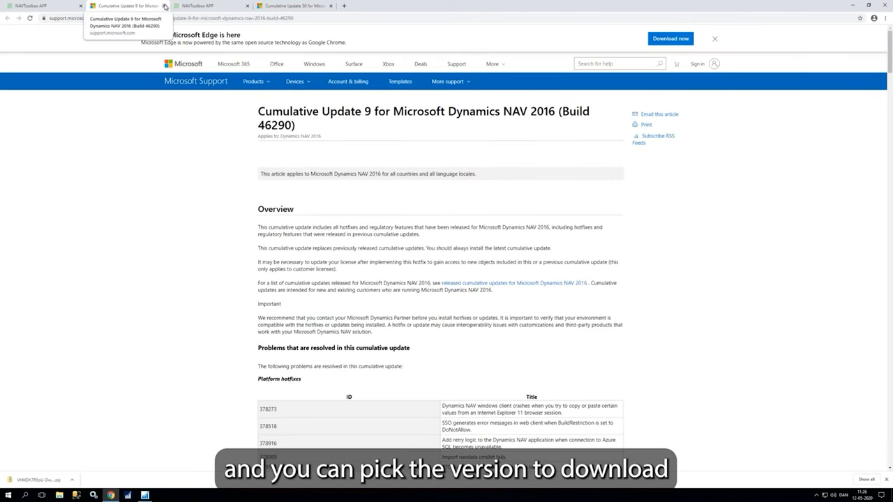
pyautogui.click(114, 5)
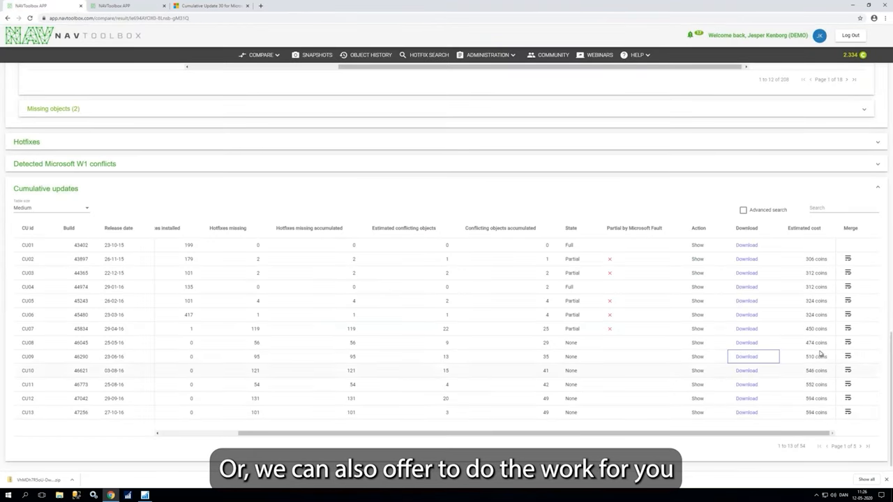
pyautogui.moveTo(846, 362)
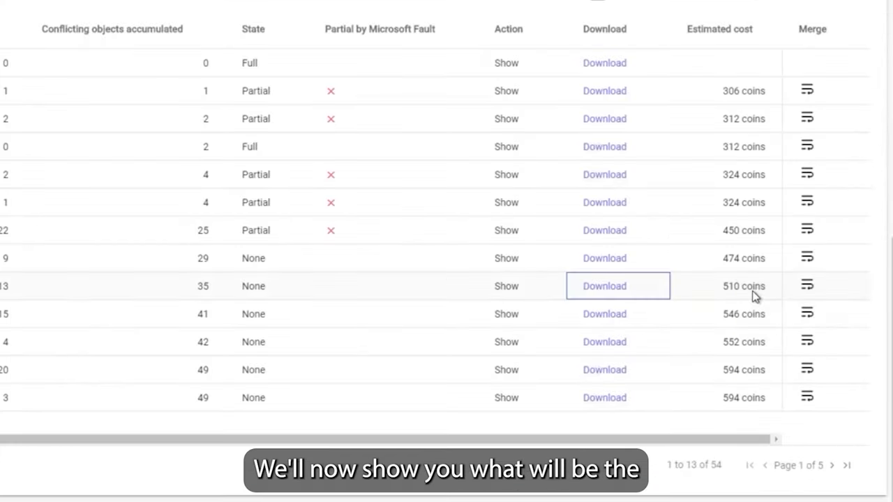
pyautogui.moveTo(816, 293)
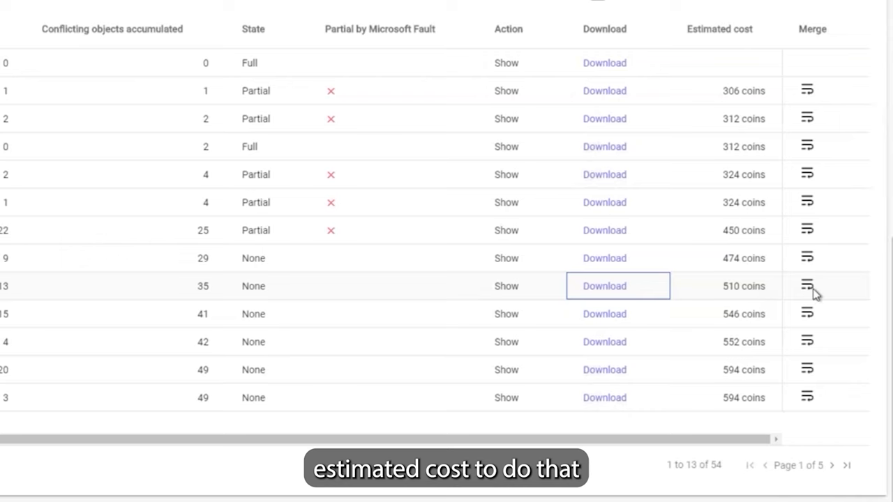
# Start the merge upgrade from CU01 to CU09 via the Merge icon in its row.
pyautogui.click(807, 286)
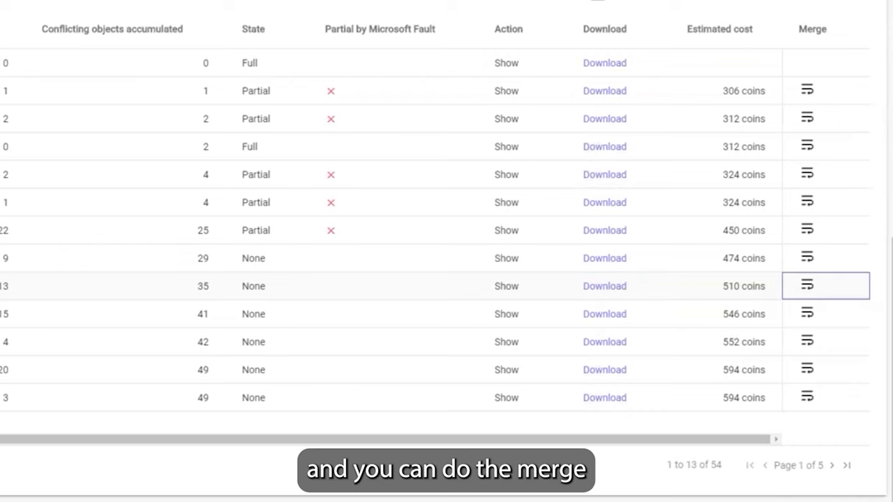
pyautogui.click(807, 285)
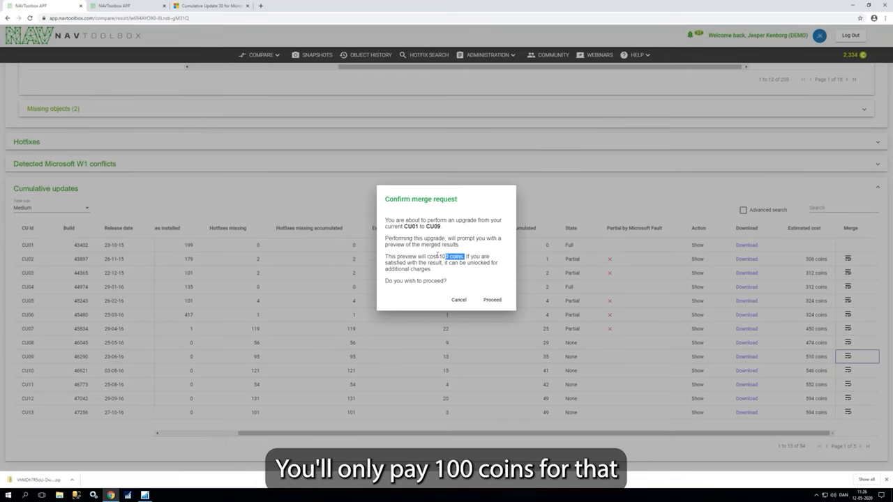
pyautogui.moveTo(481, 287)
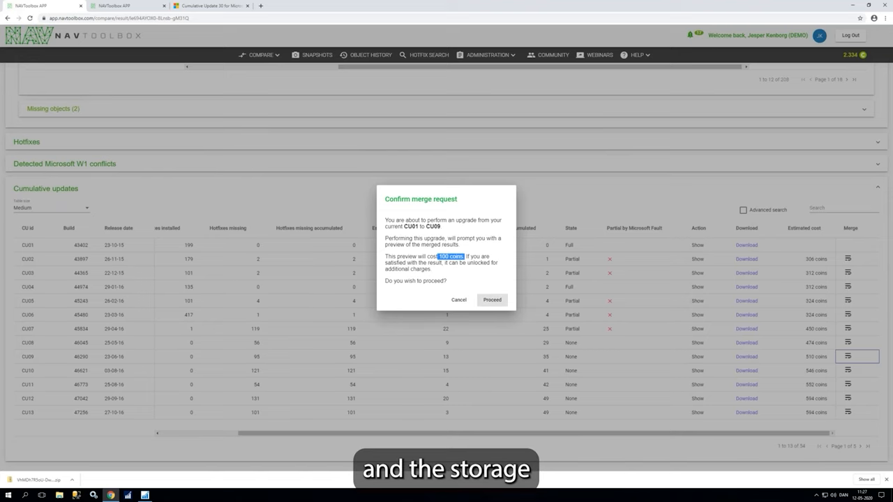
# Proceed with the CU01 to CU09 merge request at the 100-coin preview cost.
pyautogui.click(491, 299)
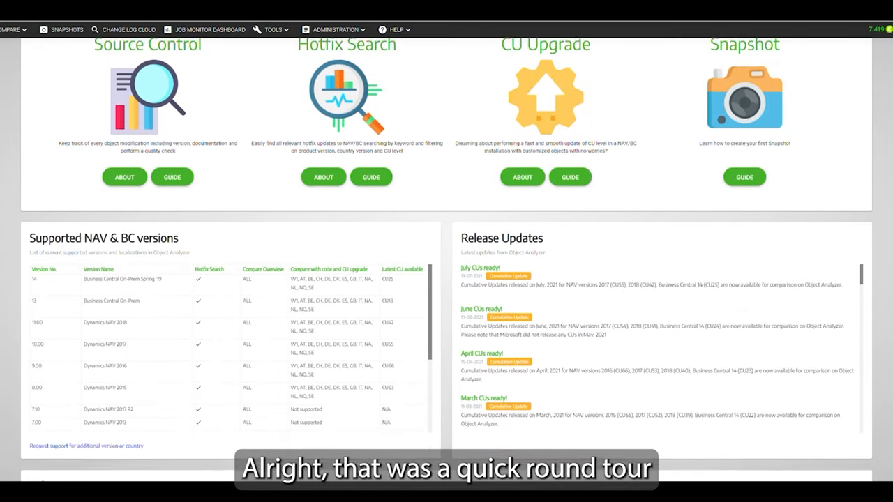
# Scroll the dashboard past Supported NAV & BC versions and Release Updates.
pyautogui.scroll(-3)
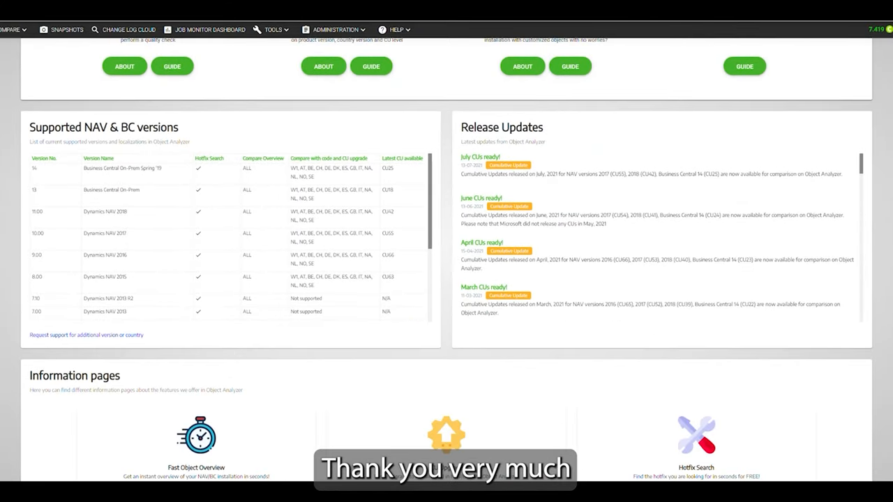